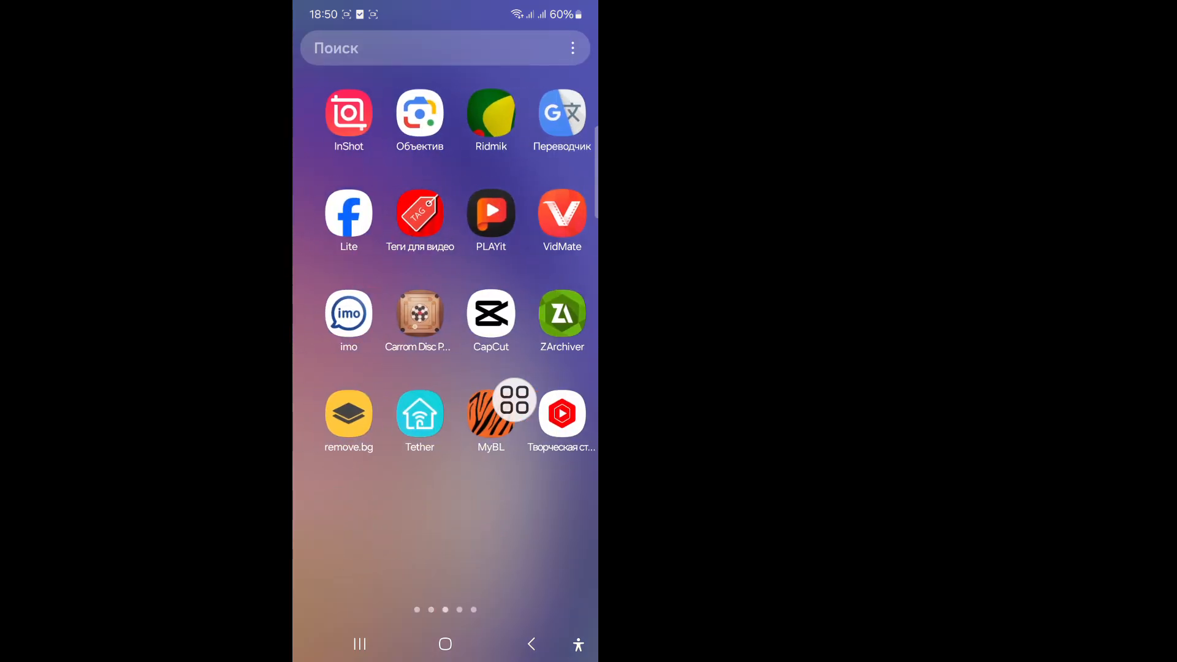
Launch Settings from the launcher and scroll the main menu down to Приложения
{"action": "scroll", "scroll_direction": "left", "scroll_amount": 3}
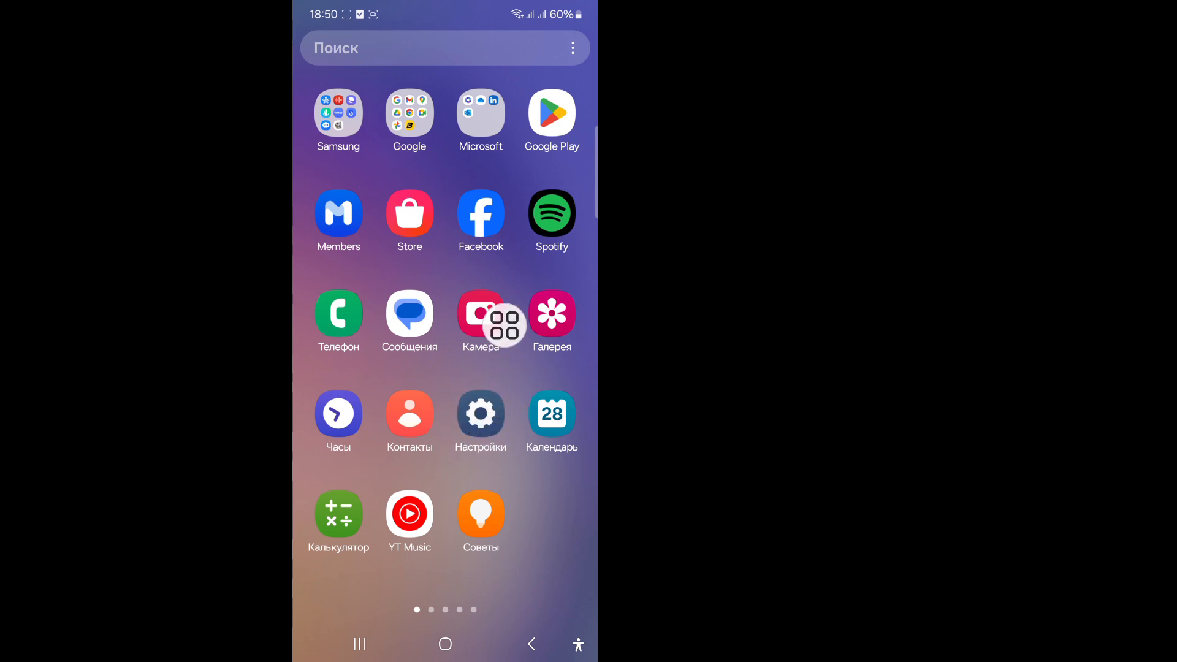
{"action": "left_click", "coordinate": [481, 413]}
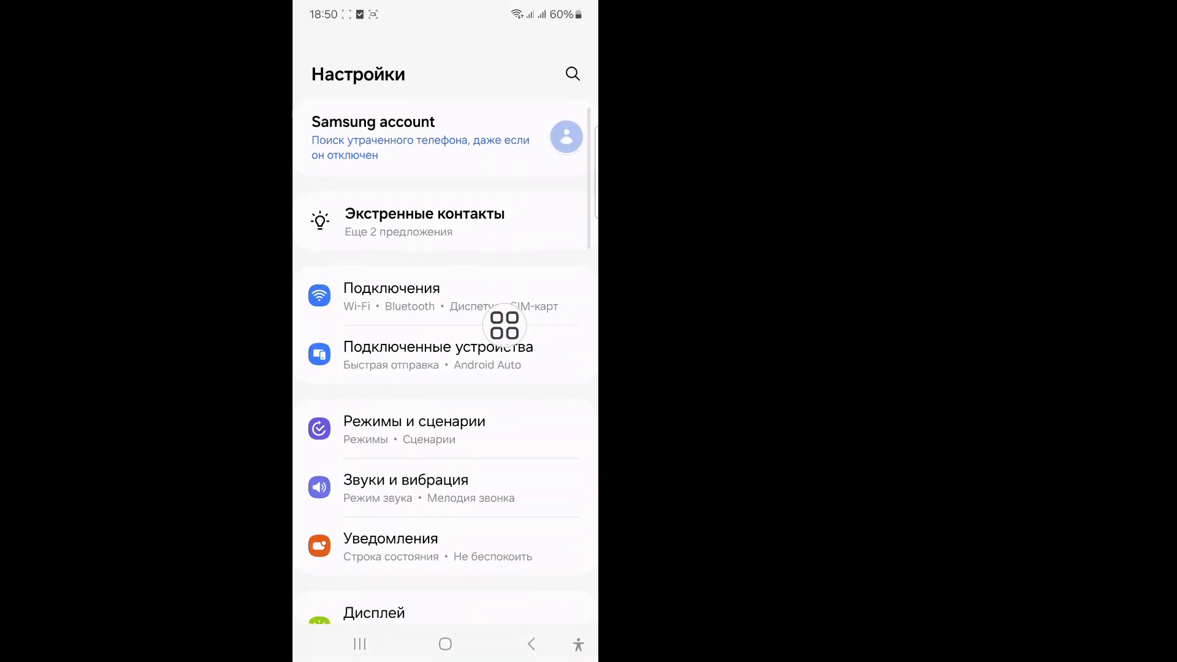
{"action": "scroll", "scroll_direction": "down", "scroll_amount": 3}
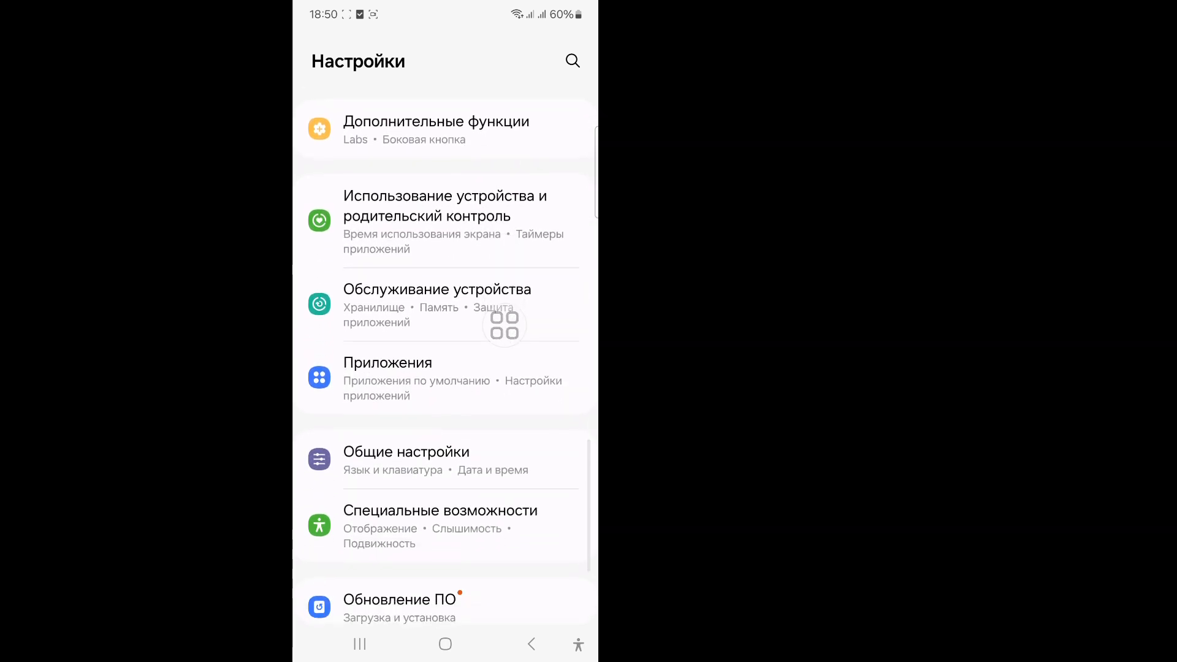
{"action": "mouse_move", "coordinate": [382, 470]}
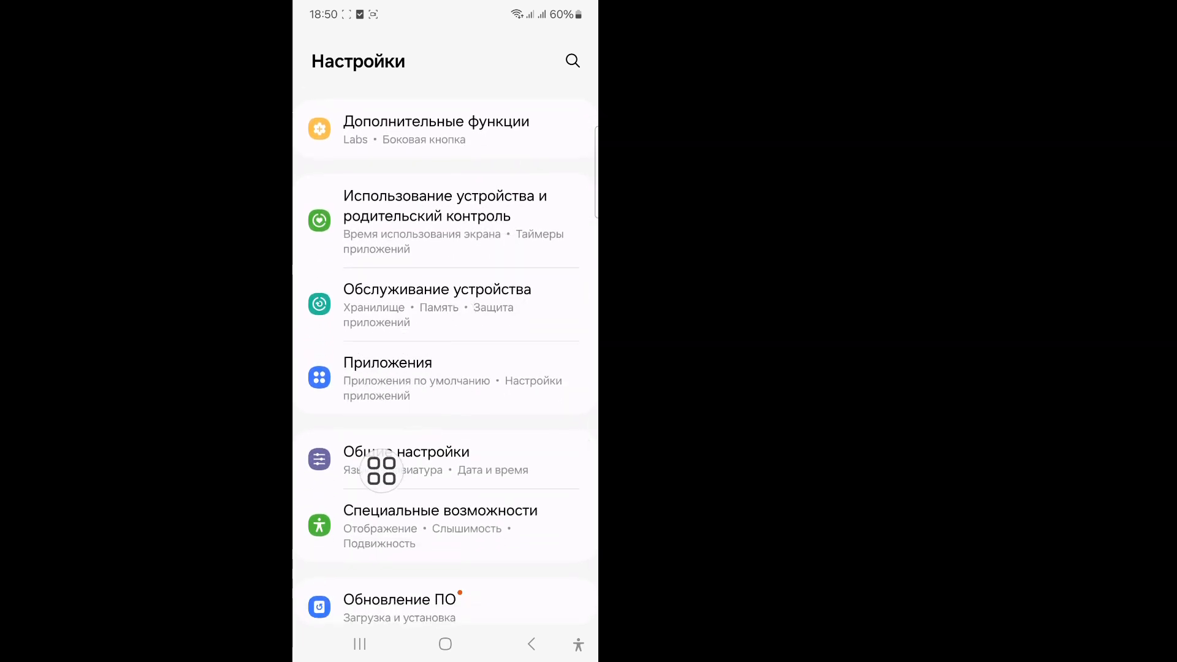
Open the installed apps list and filter it to WhatsApp by searching 'wh'
{"action": "left_click", "coordinate": [390, 363]}
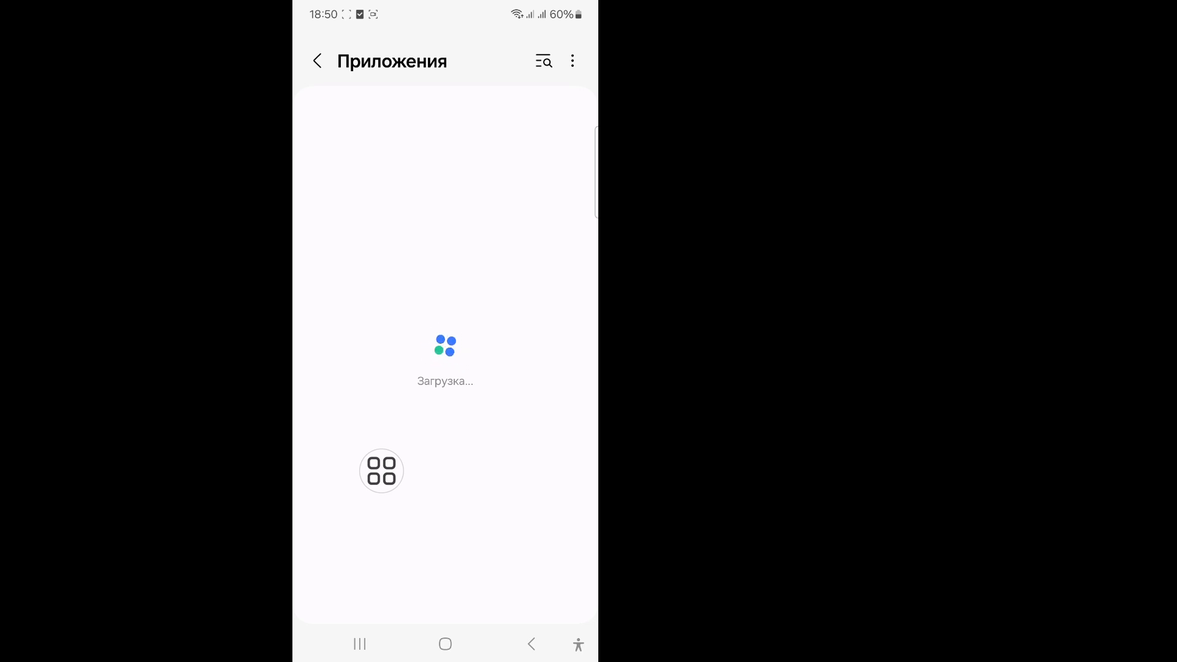
{"action": "left_click_drag", "start_coordinate": [381, 471], "coordinate": [522, 82]}
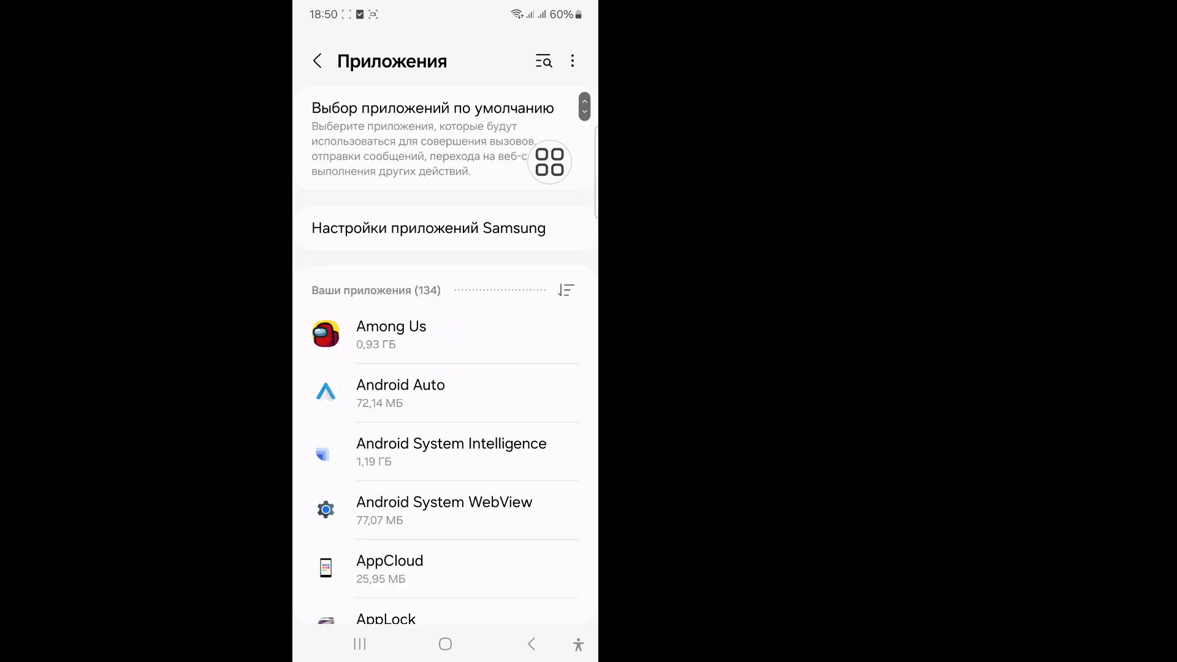
{"action": "left_click", "coordinate": [543, 62]}
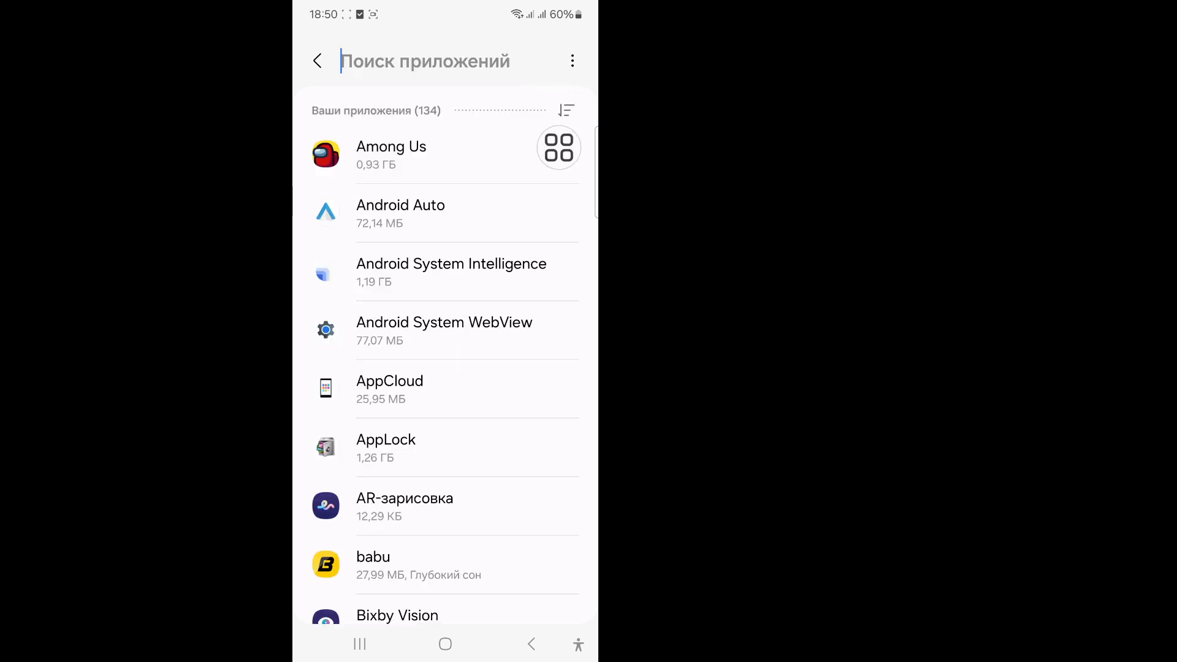
{"action": "type", "text": "wh"}
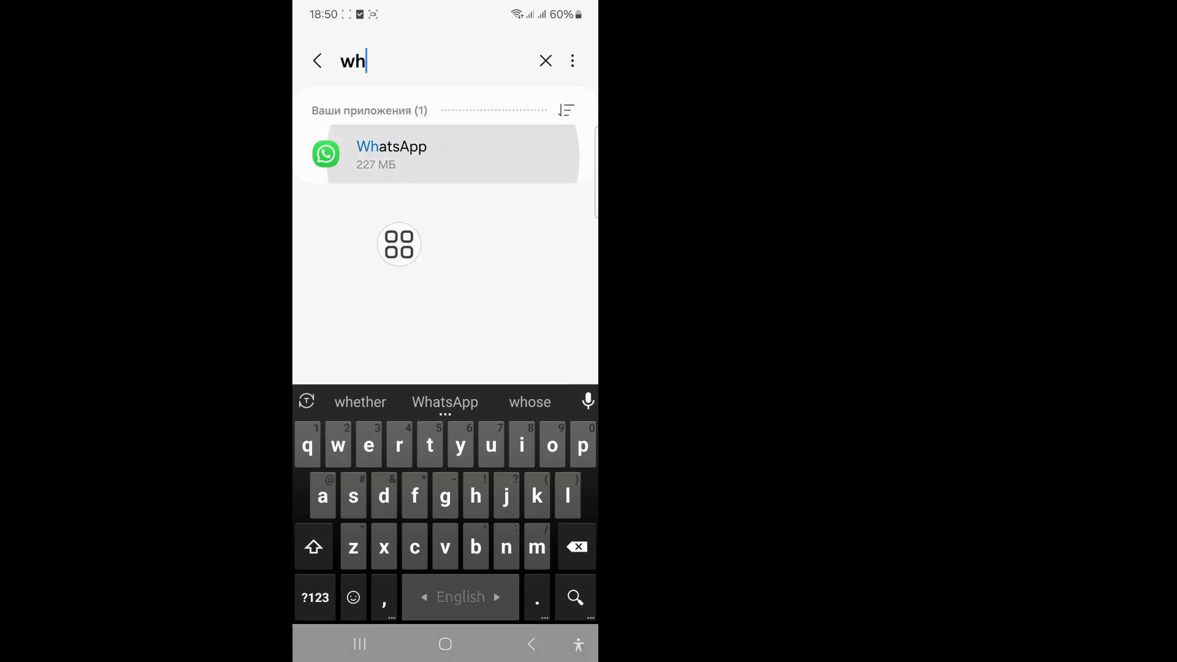
Review WhatsApp's storage and cache usage in its app info, then reach the Разрешения entry
{"action": "left_click", "coordinate": [390, 155]}
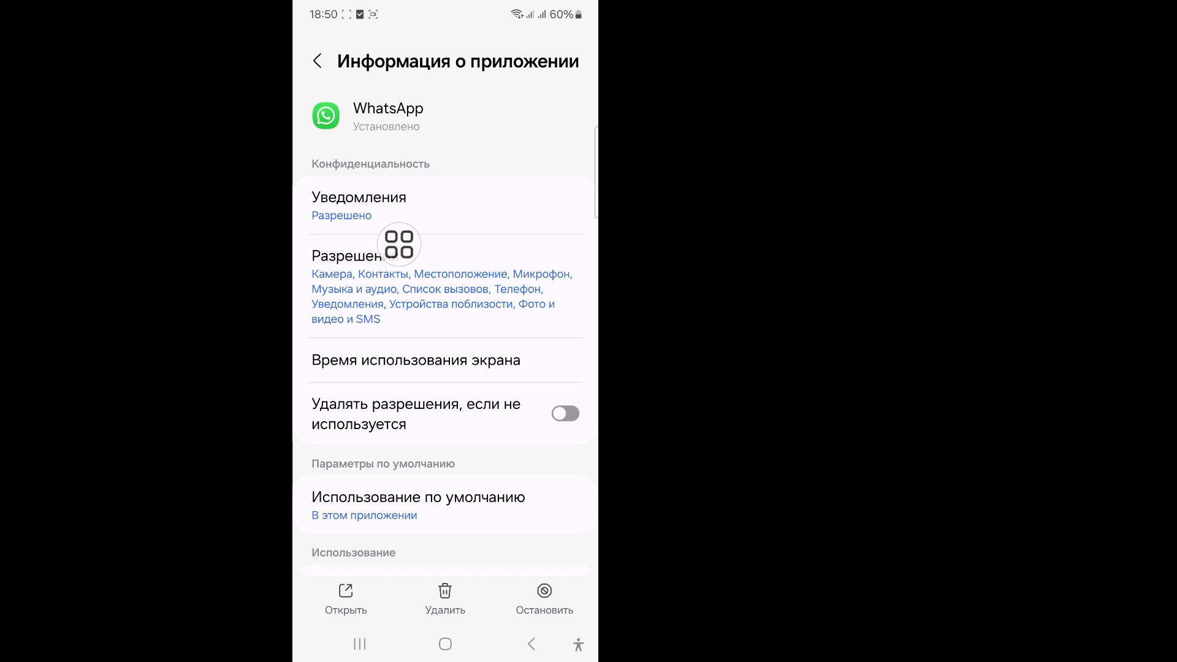
{"action": "scroll", "scroll_direction": "down", "scroll_amount": 3}
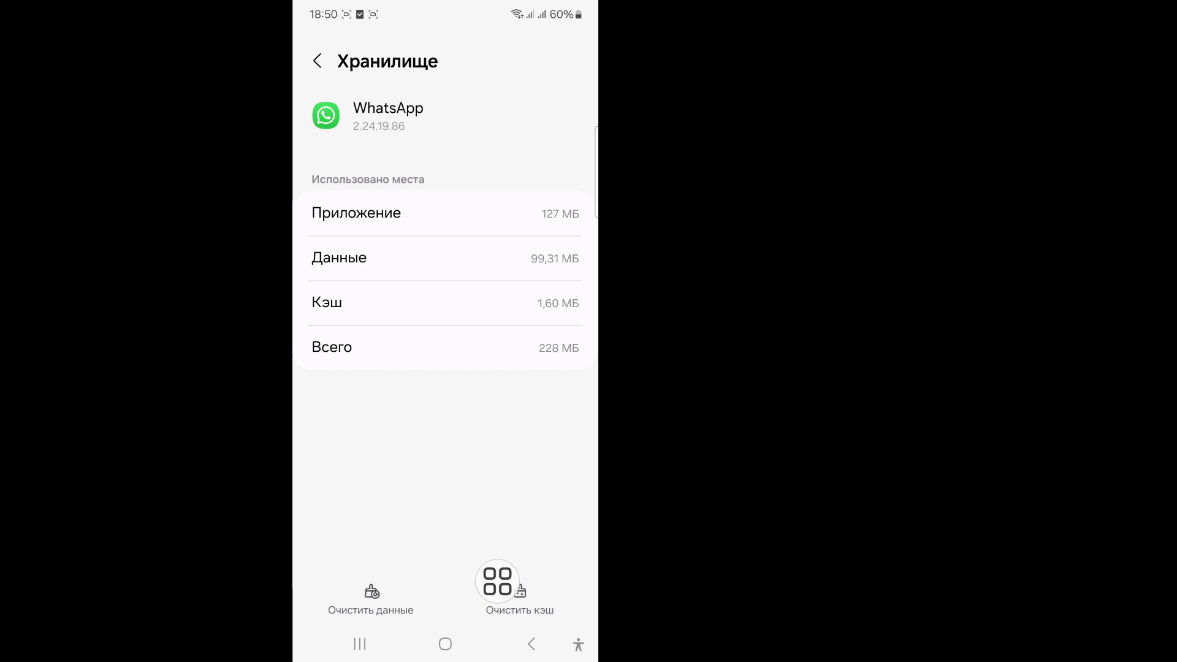
{"action": "left_click", "coordinate": [518, 587]}
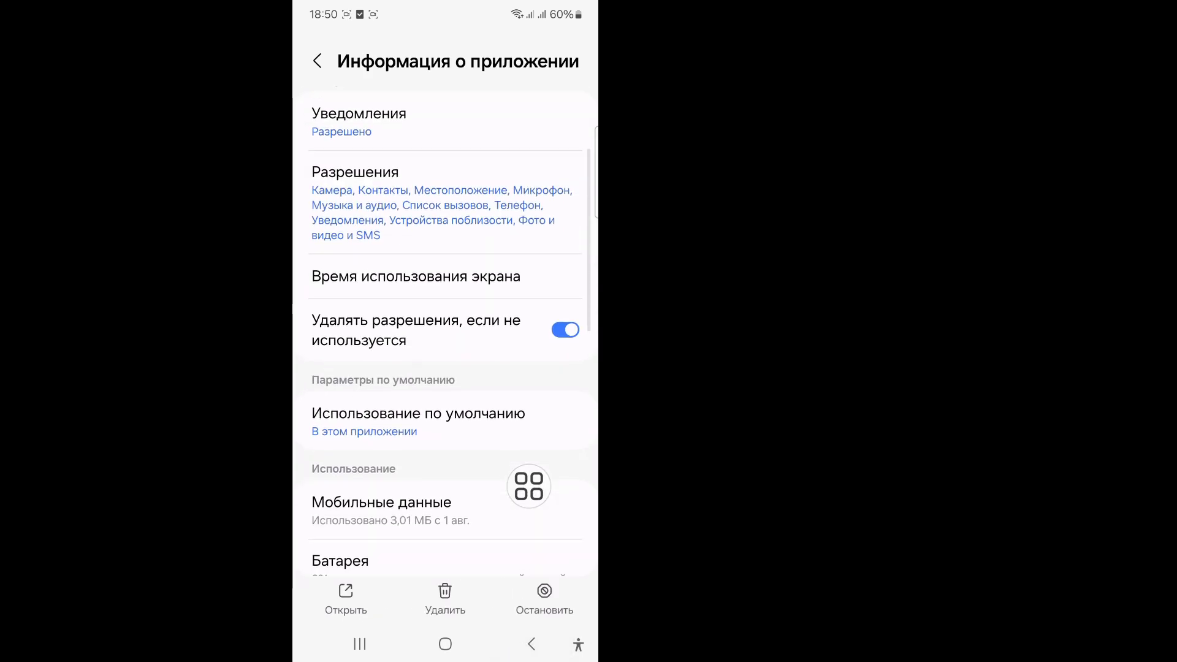
{"action": "scroll", "scroll_direction": "down", "scroll_amount": 3}
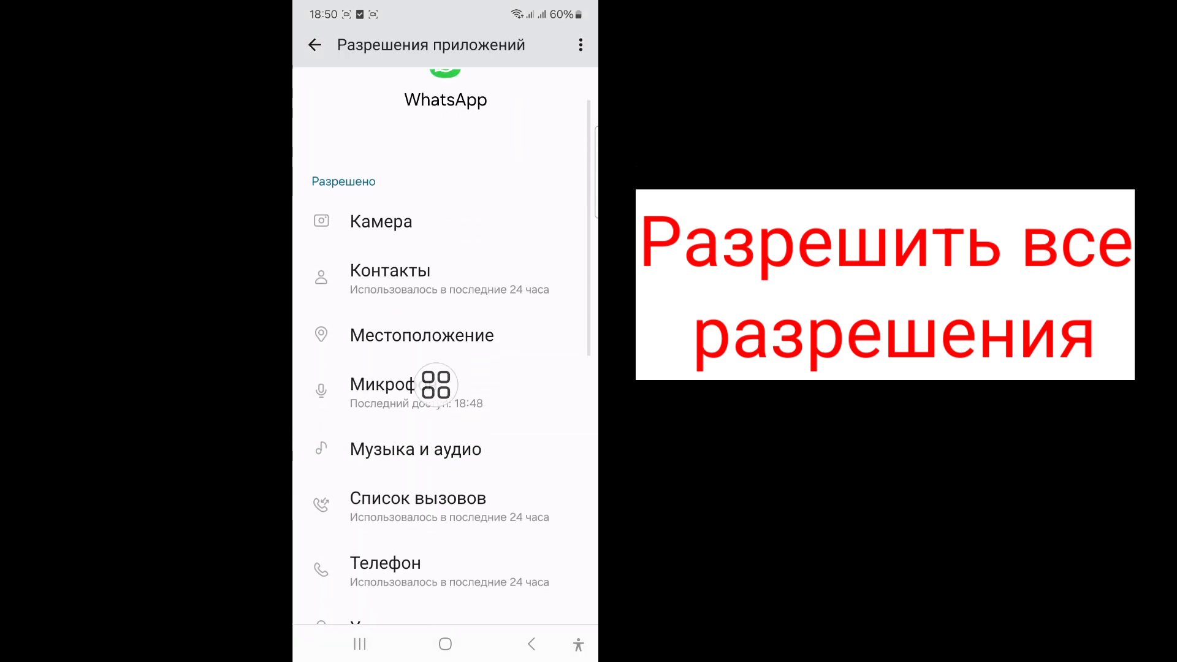
Review WhatsApp's Камера and Местоположение permissions, leaving both allowed
{"action": "left_click", "coordinate": [380, 221]}
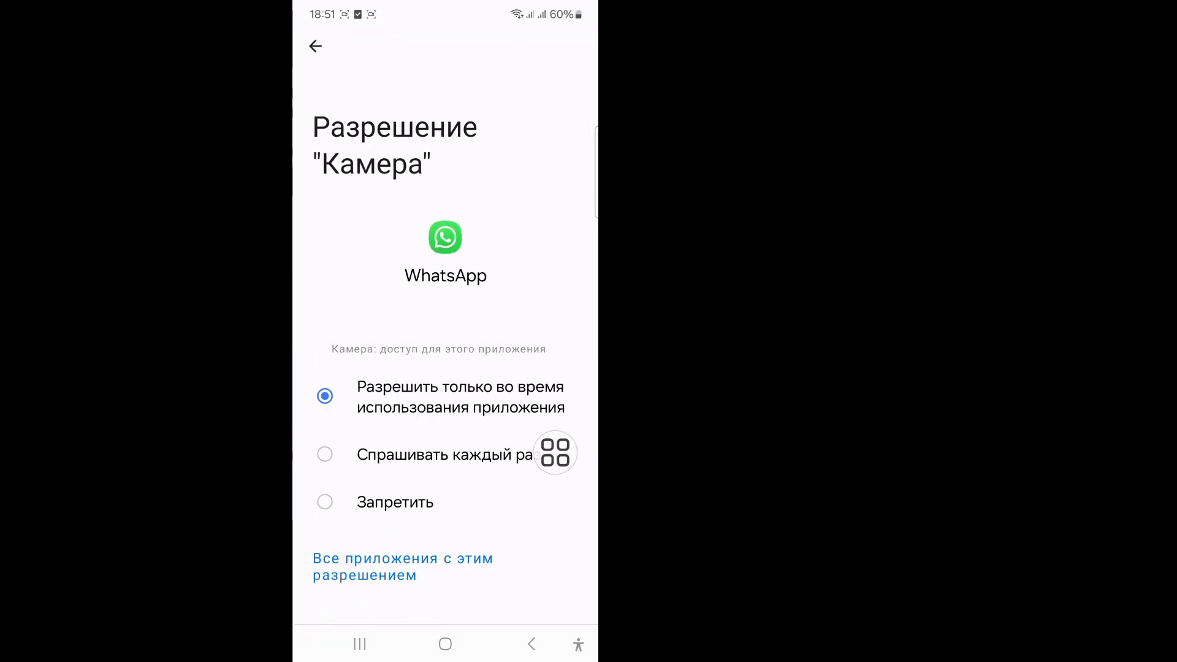
{"action": "left_click", "coordinate": [315, 45]}
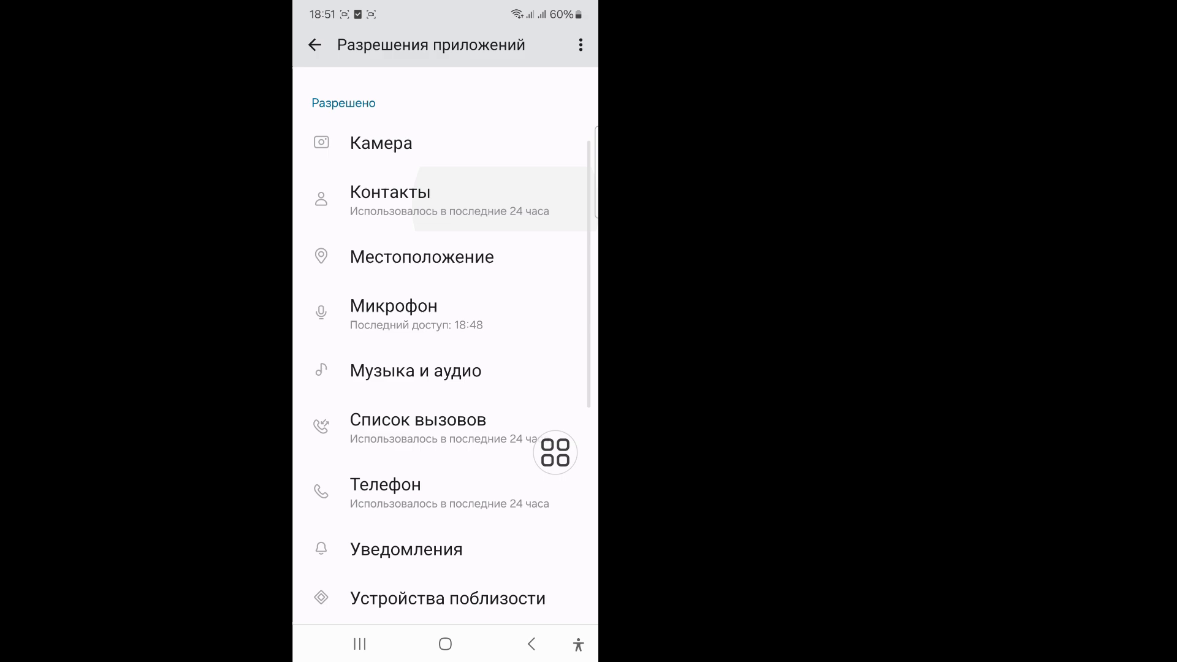
{"action": "left_click", "coordinate": [421, 257]}
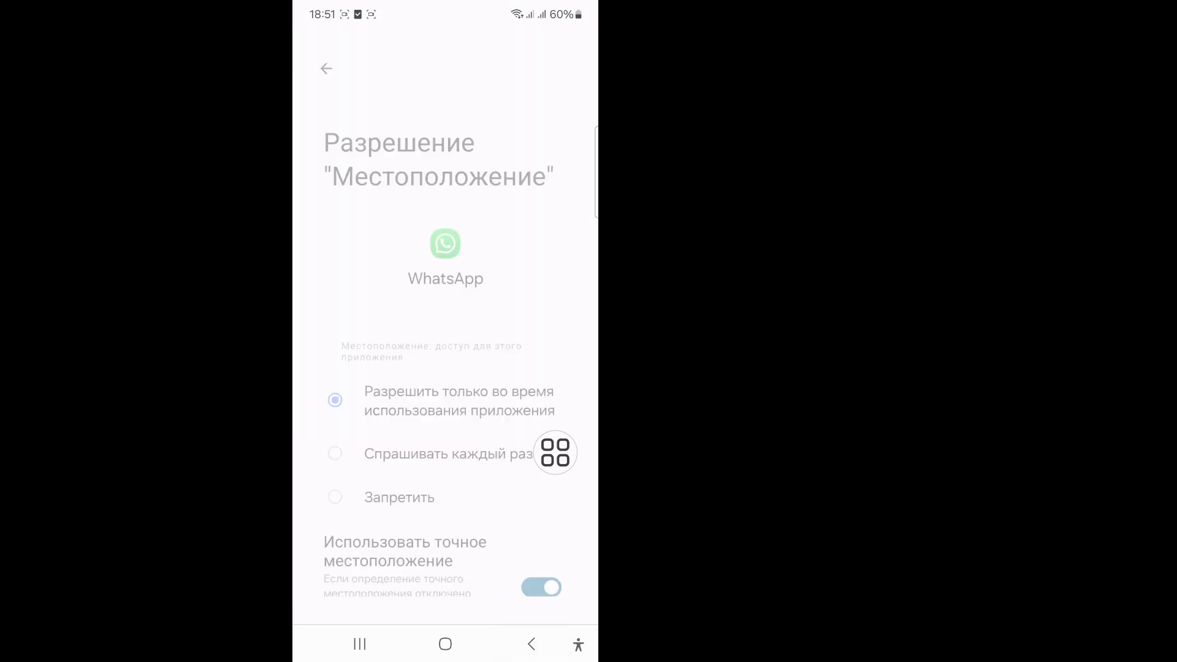
{"action": "left_click", "coordinate": [327, 69]}
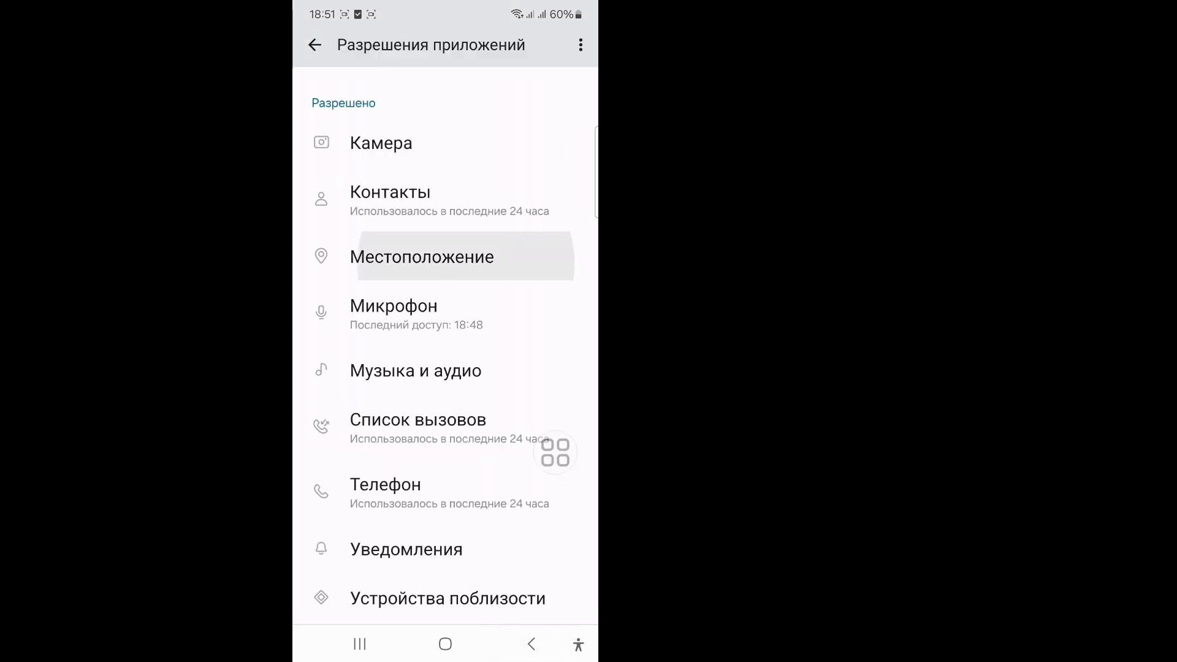
Confirm WhatsApp's SMS permission is set to Allow and leave the permission screen
{"action": "scroll", "scroll_direction": "down", "scroll_amount": 3}
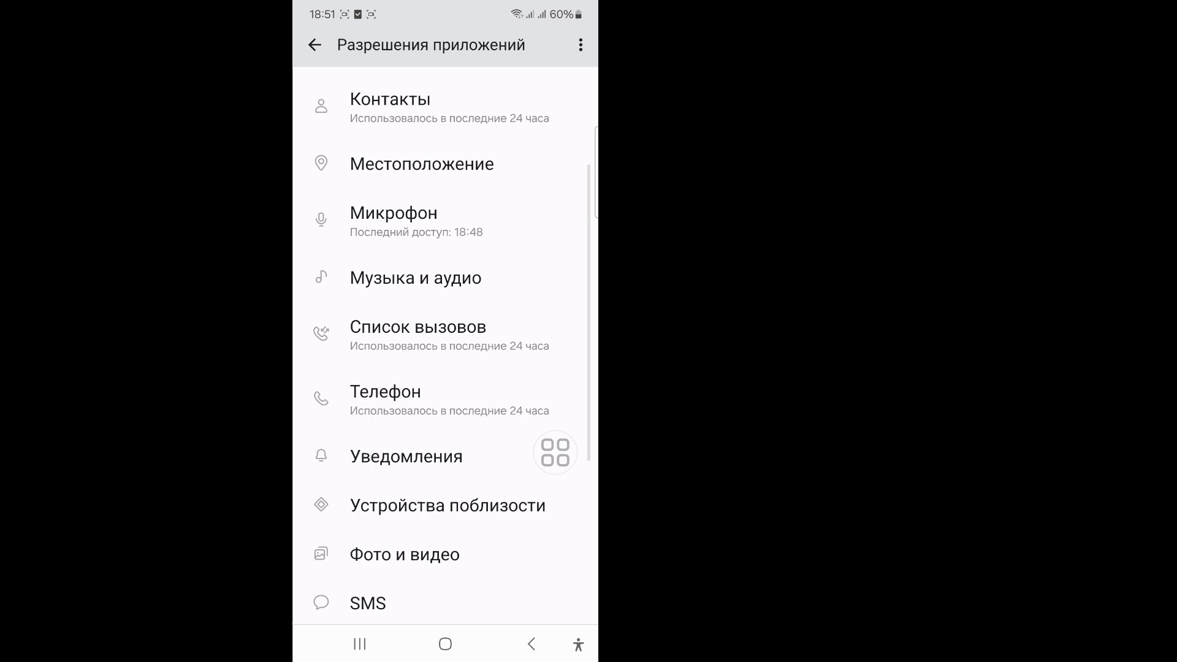
{"action": "scroll", "scroll_direction": "down", "scroll_amount": 3}
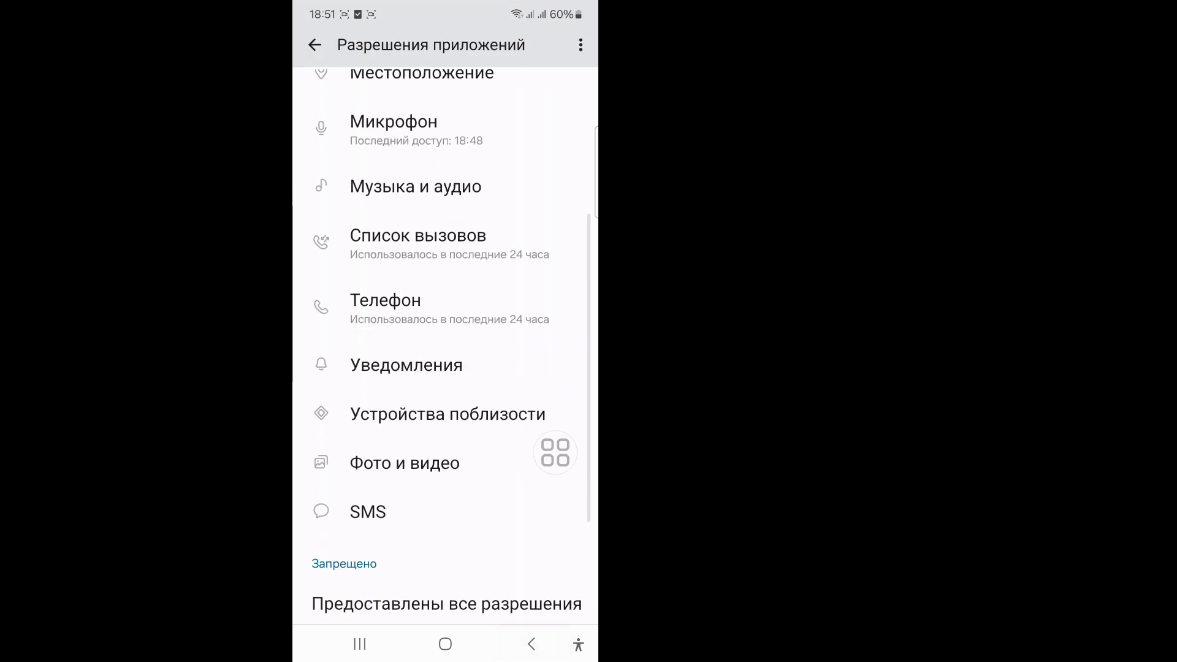
{"action": "left_click", "coordinate": [418, 235]}
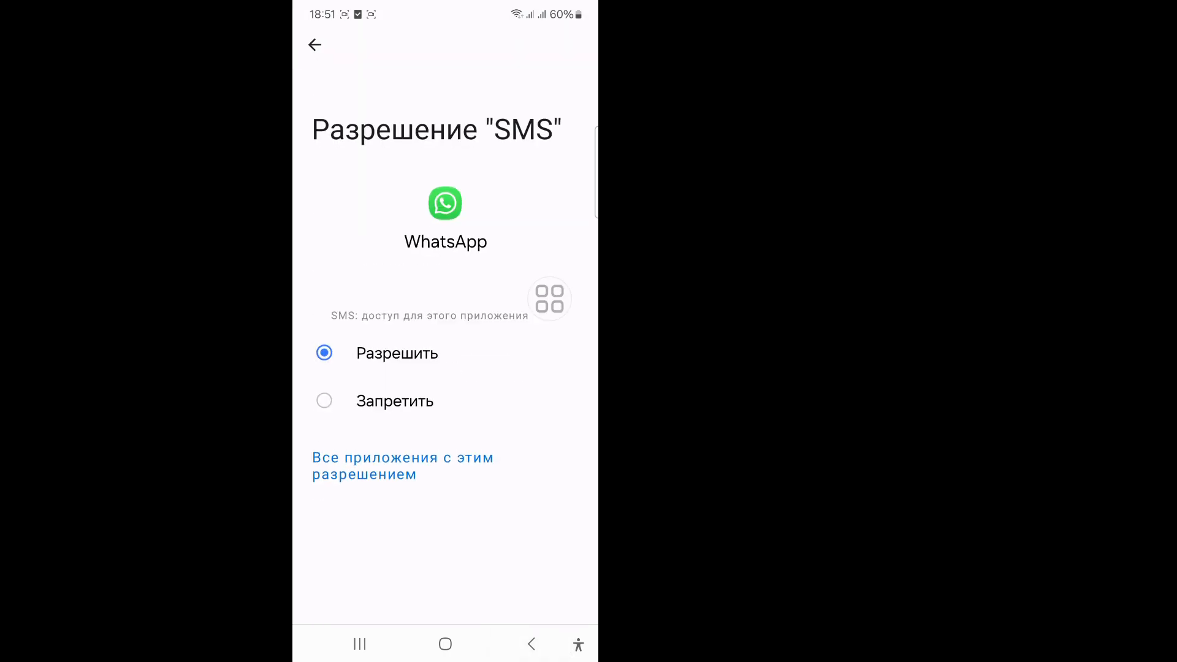
{"action": "left_click", "coordinate": [315, 45]}
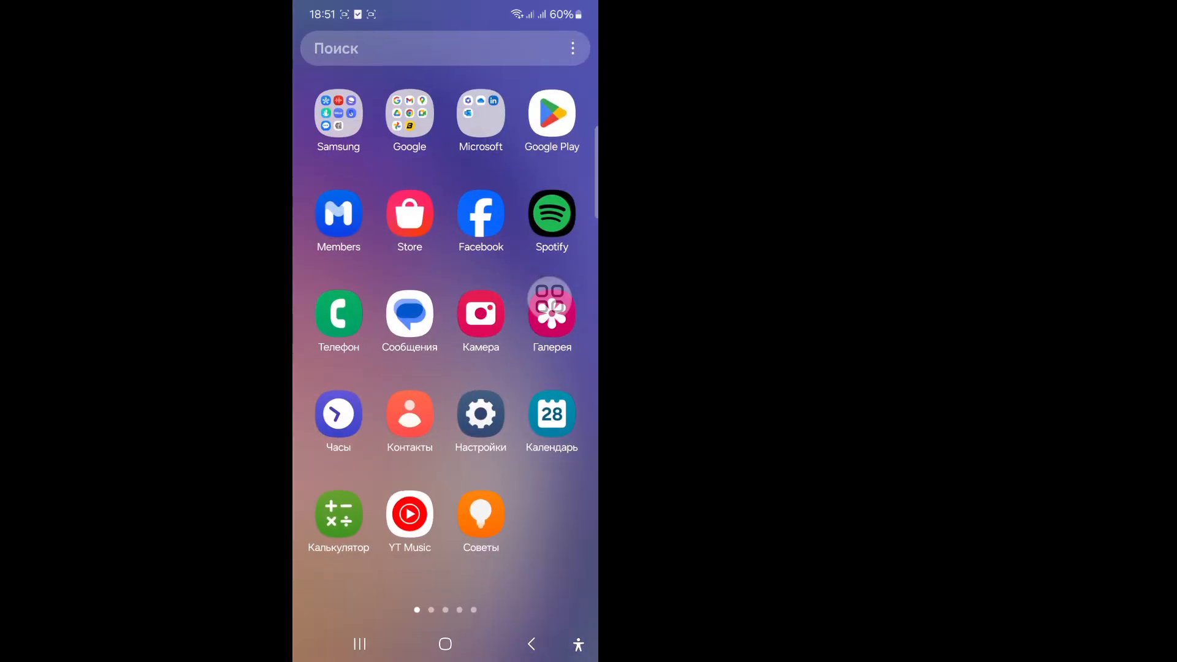
Search Google Play for 'wh' and pick the WhatsApp suggestion to check for an update
{"action": "scroll", "scroll_direction": "left", "scroll_amount": 3}
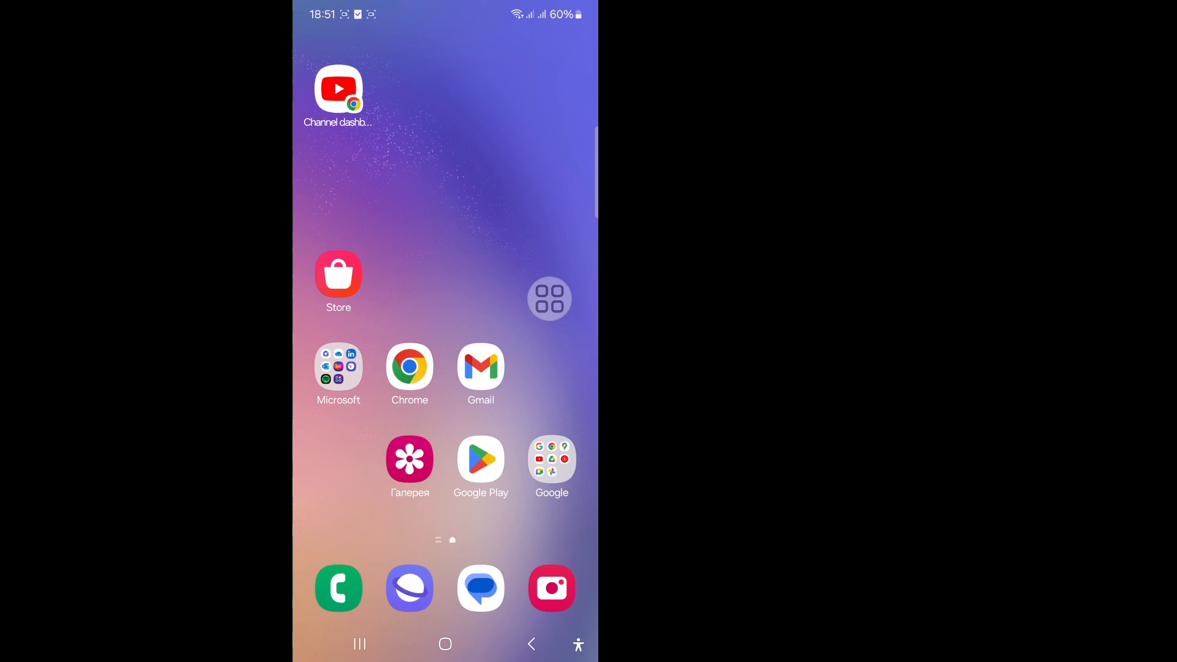
{"action": "left_click", "coordinate": [480, 459]}
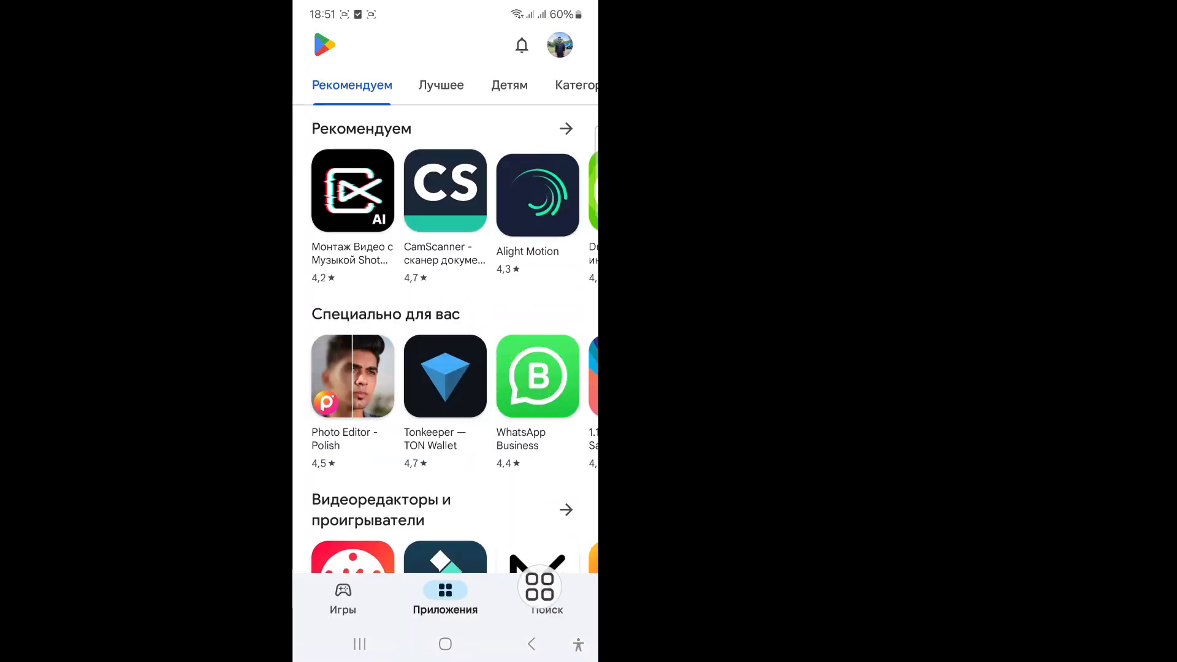
{"action": "left_click", "coordinate": [547, 593]}
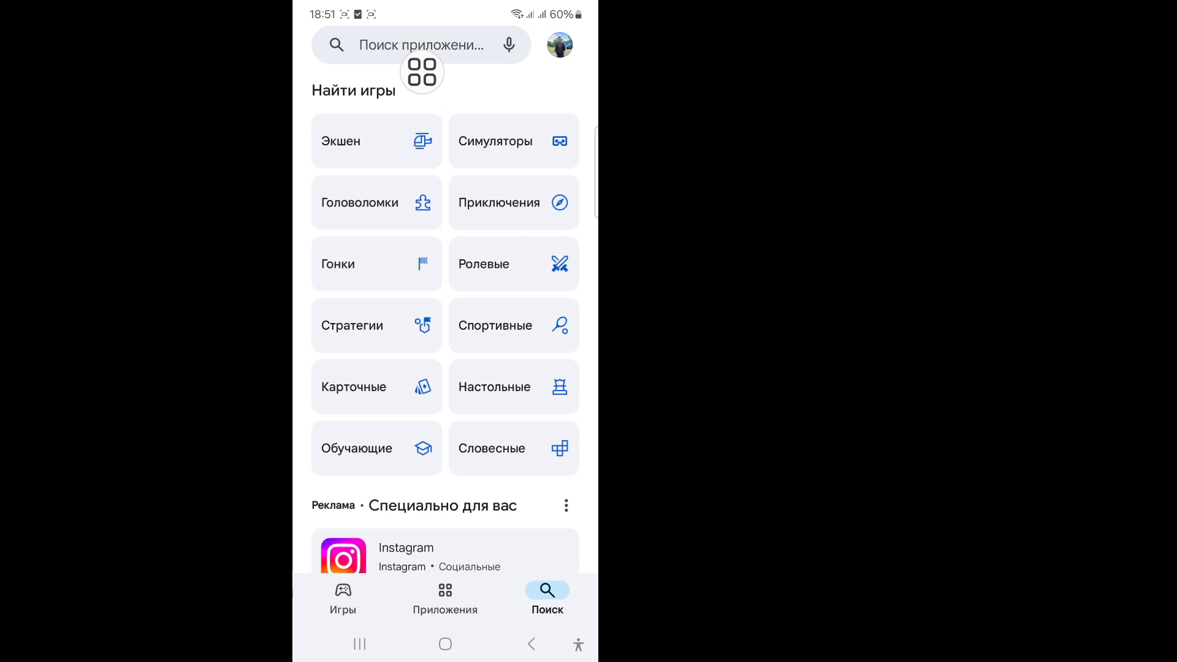
{"action": "left_click", "coordinate": [421, 45]}
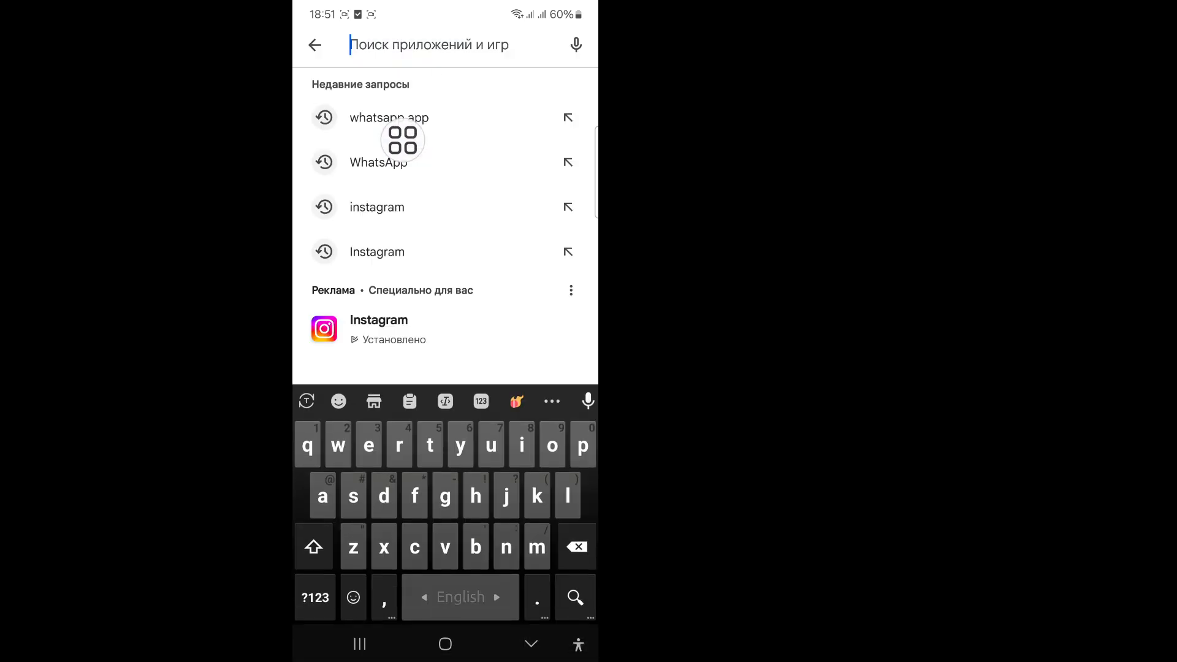
{"action": "type", "text": "wh"}
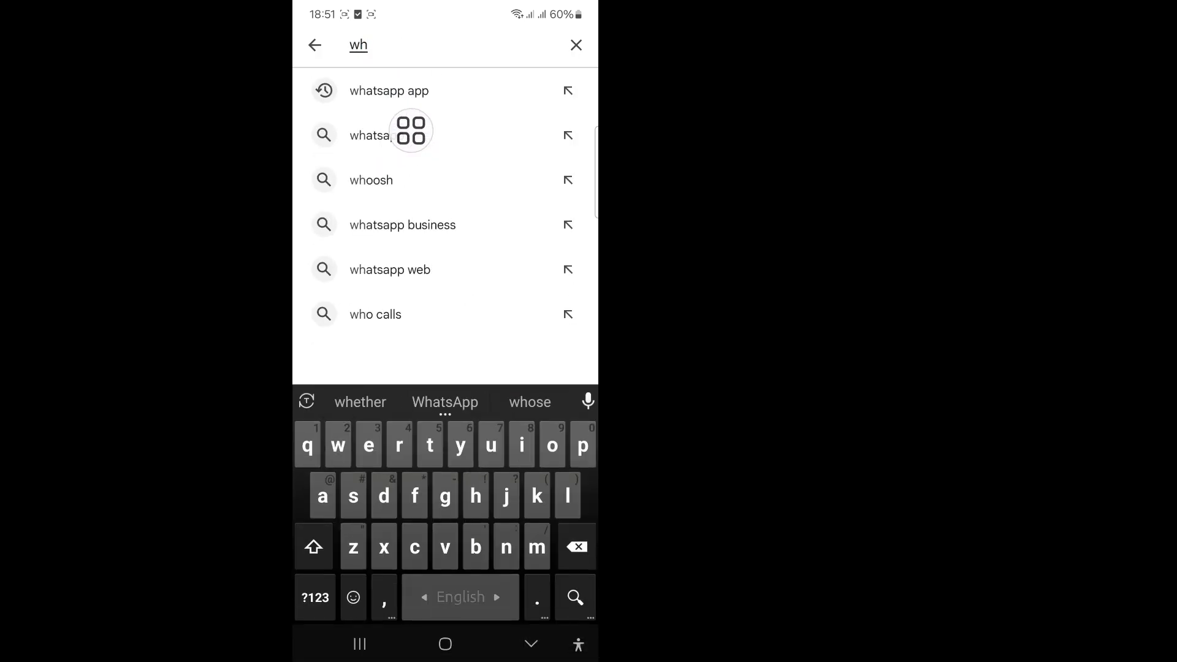
{"action": "left_click", "coordinate": [389, 90]}
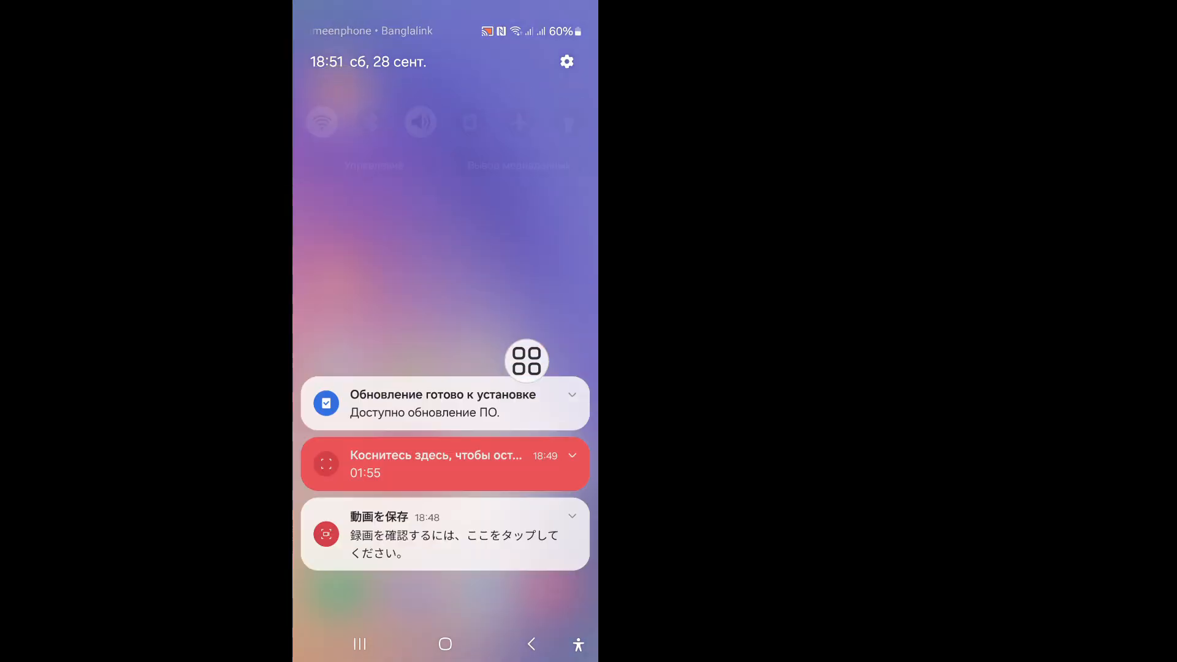
Pull down the quick settings panel and dismiss it to return to the app drawer
{"action": "scroll", "scroll_direction": "down", "scroll_amount": 3}
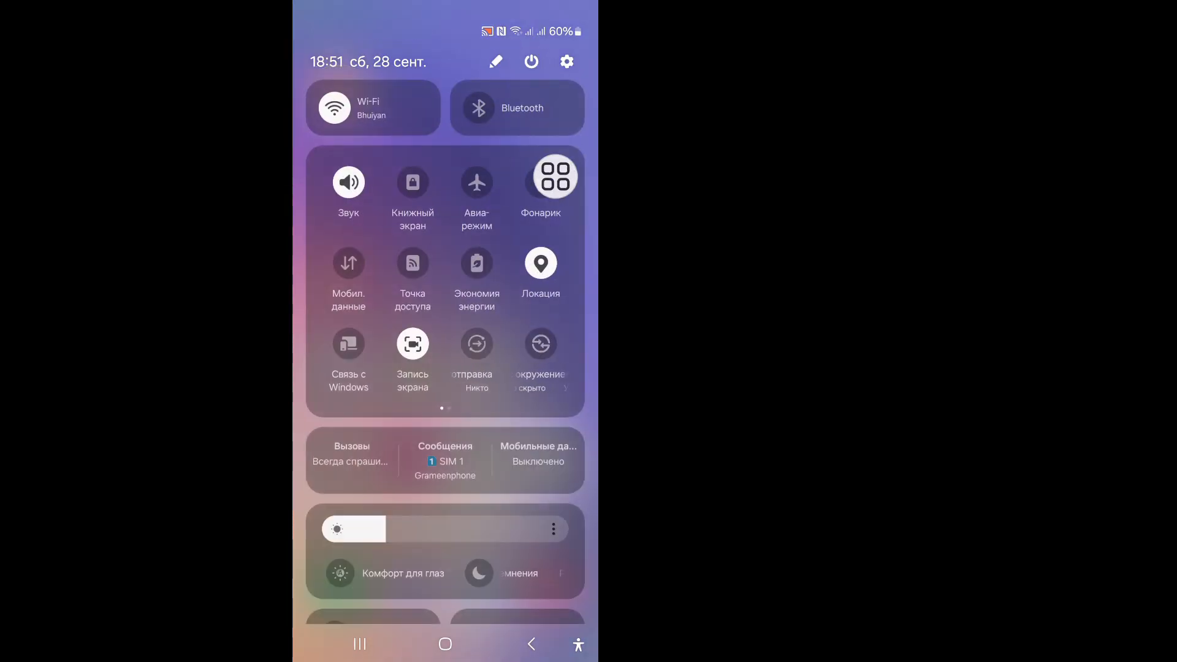
{"action": "left_click", "coordinate": [530, 61]}
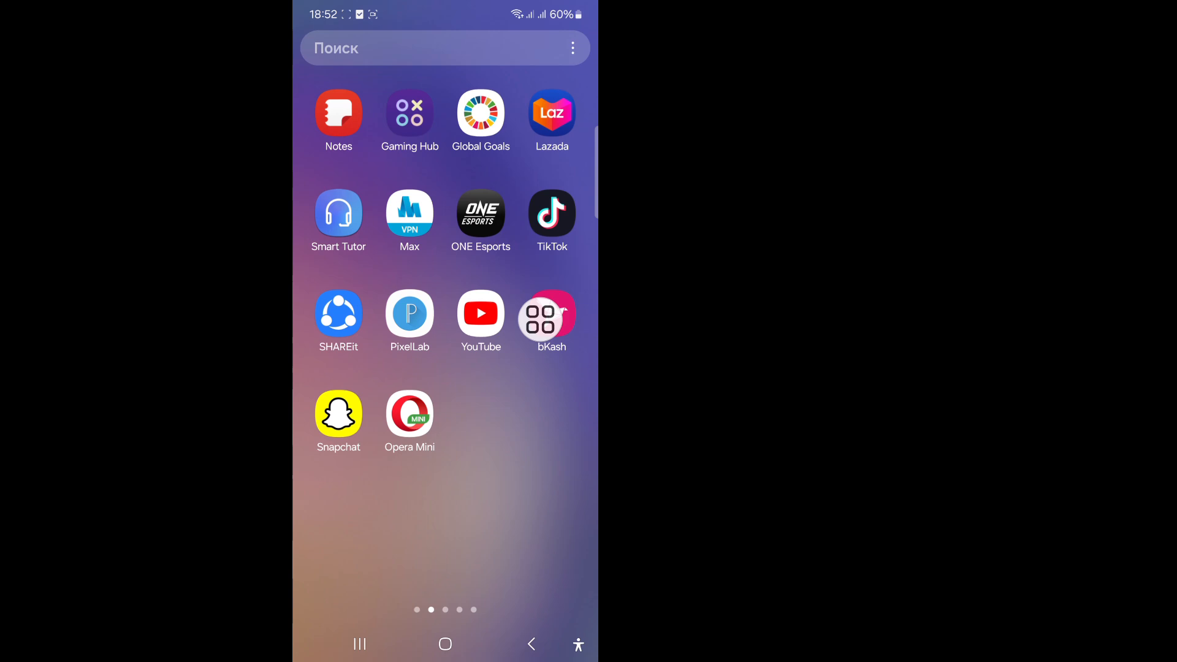
{"action": "scroll", "scroll_direction": "left", "scroll_amount": 3}
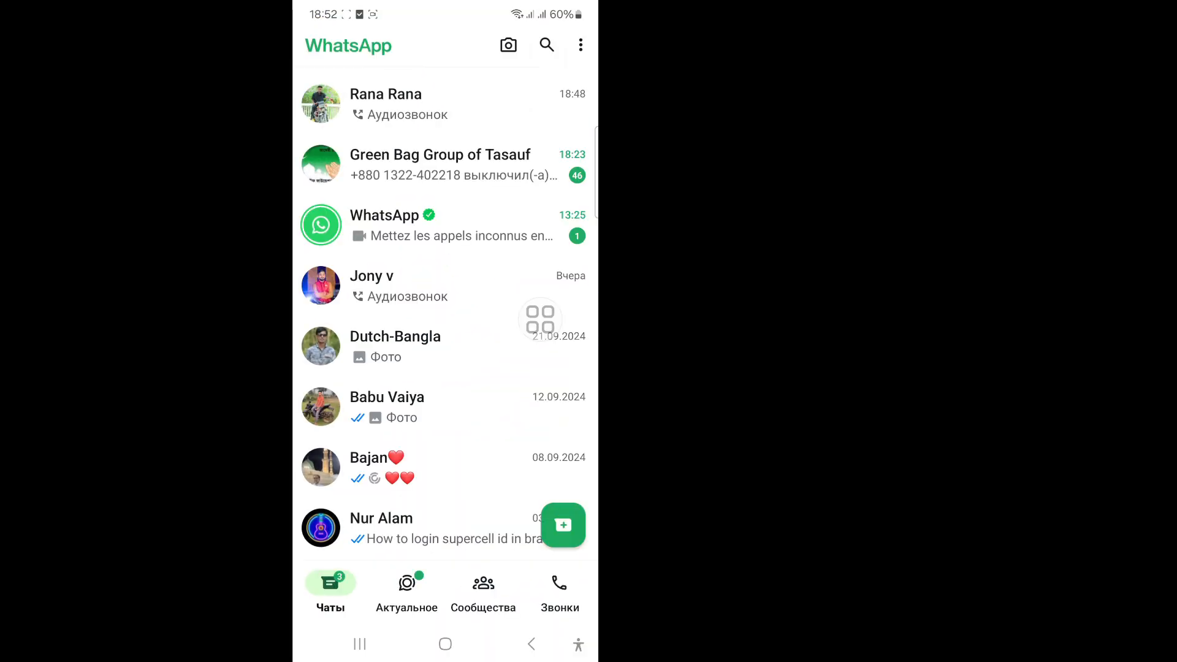
{"action": "left_click", "coordinate": [385, 103]}
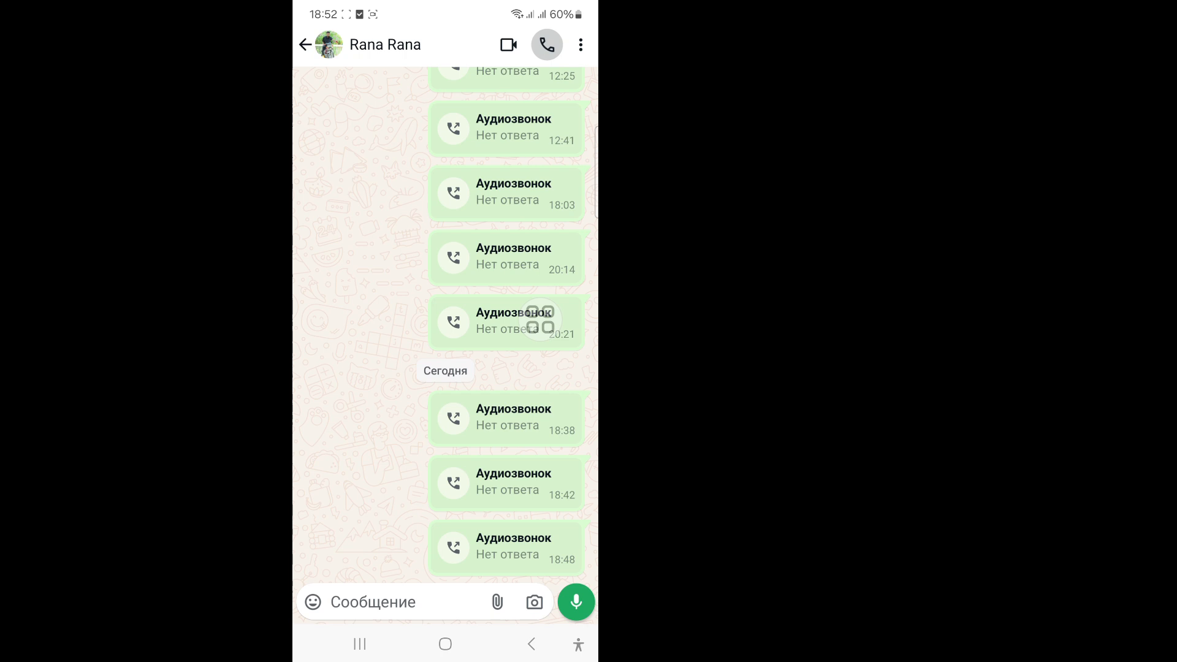
{"action": "left_click", "coordinate": [546, 44]}
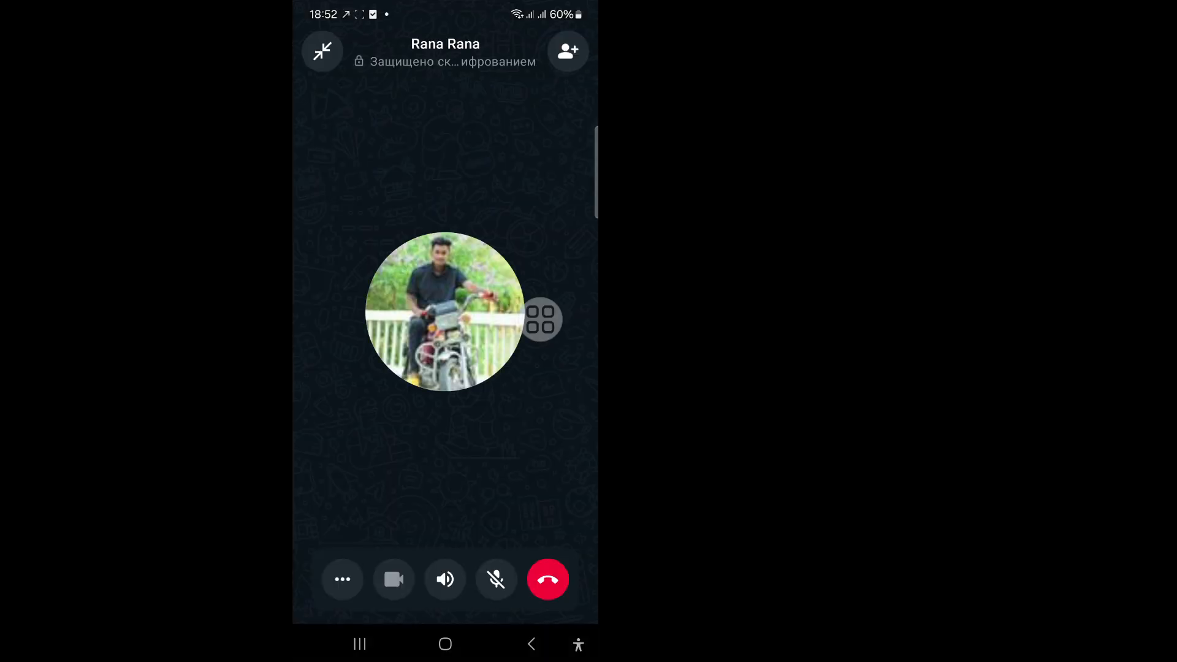
{"action": "left_click_drag", "start_coordinate": [541, 319], "coordinate": [399, 467]}
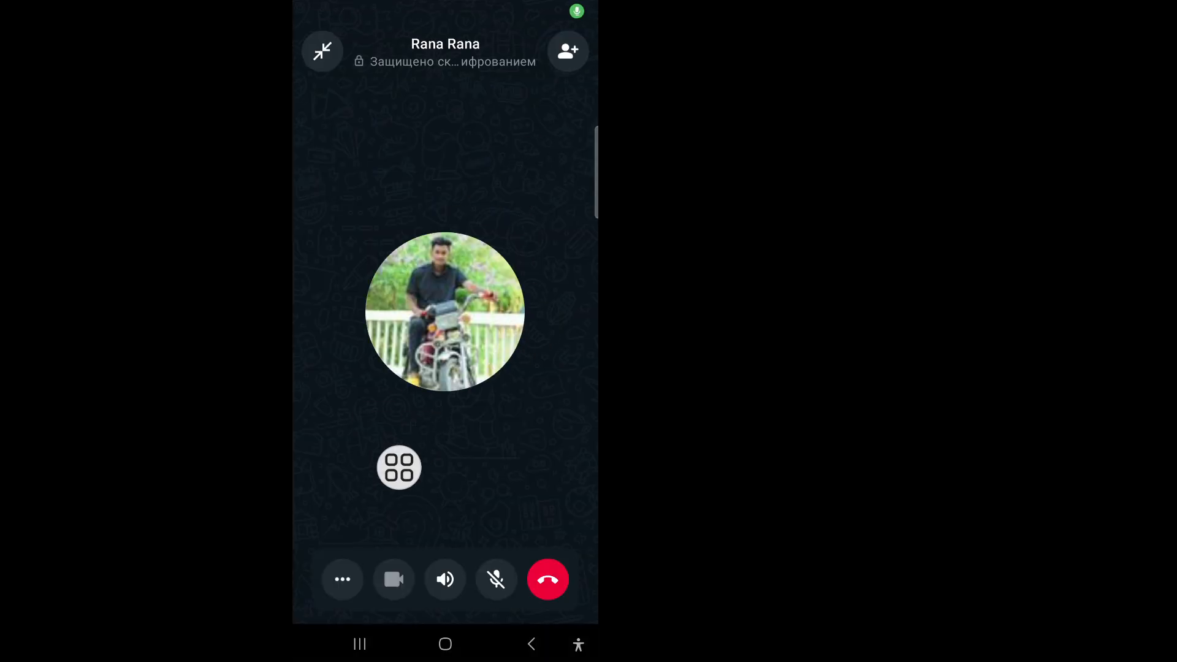